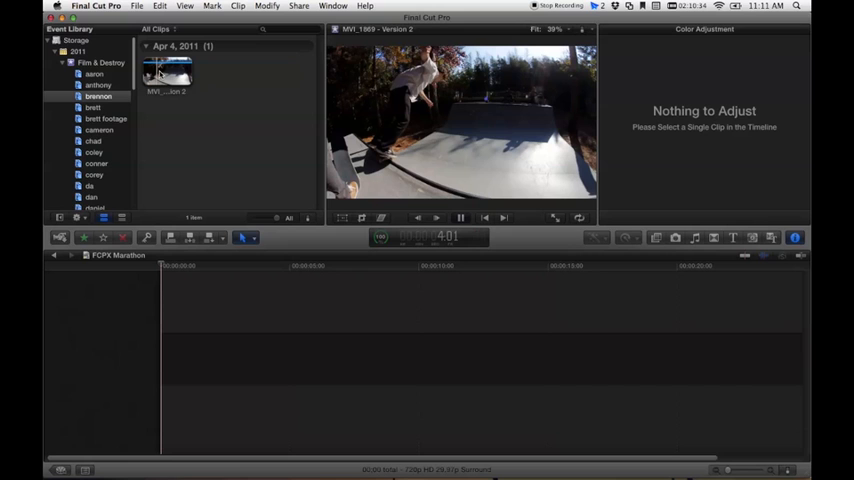
# Place the skateboard clip from the Event Browser into the empty timeline.
pyautogui.click(168, 72)
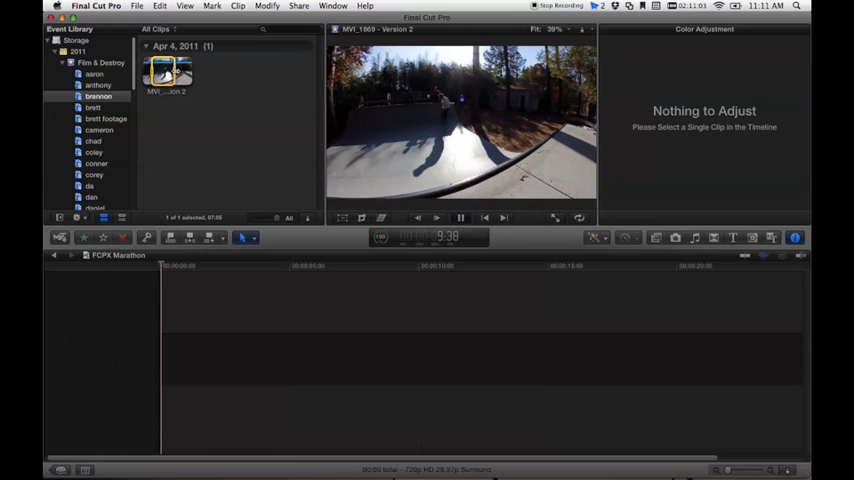
pyautogui.moveTo(168, 72); pyautogui.dragTo(276, 370)
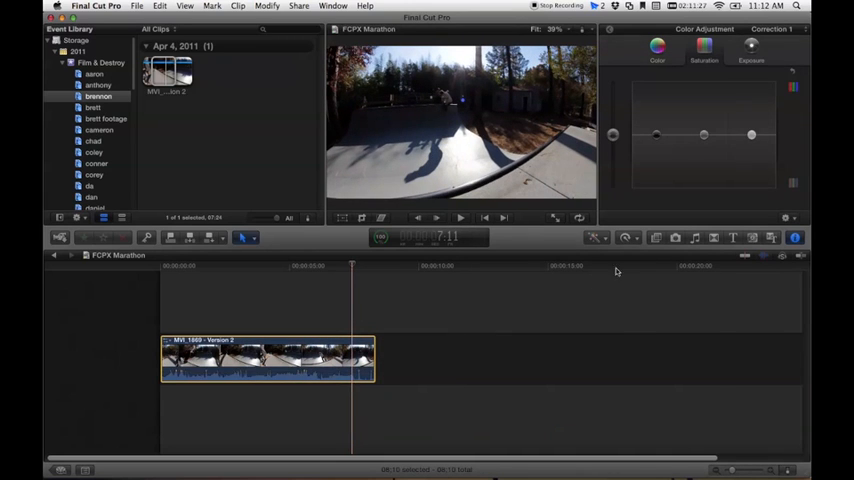
# Apply a Speed Ramp to 0% on the selected skateboard clip.
pyautogui.click(626, 236)
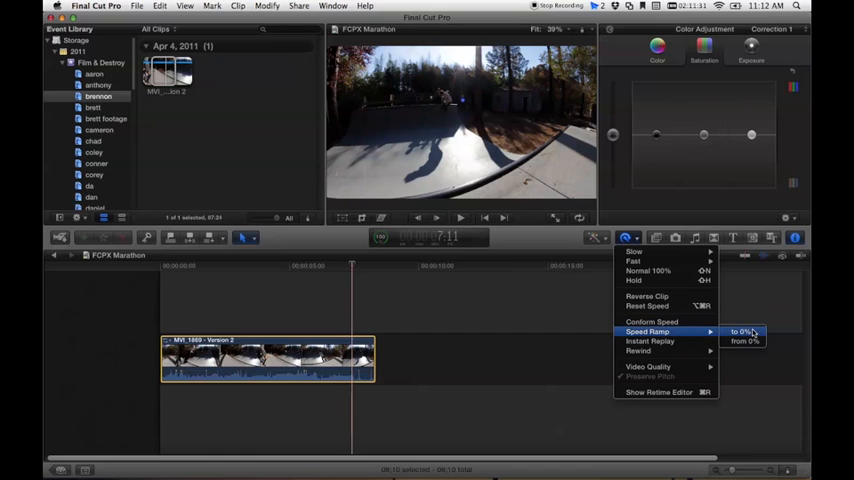
pyautogui.click(744, 332)
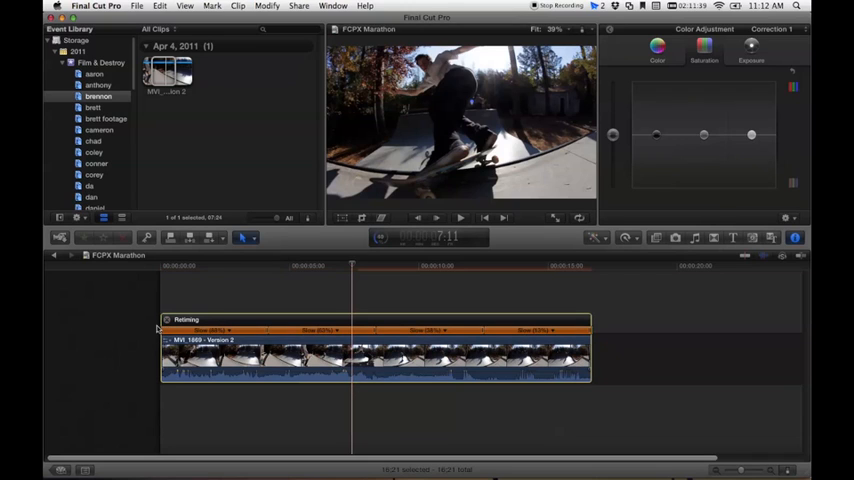
pyautogui.moveTo(662, 316)
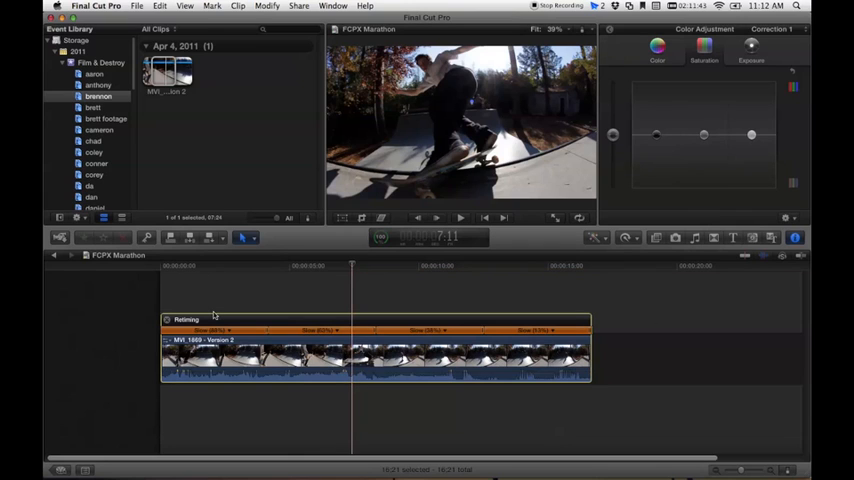
# Set the first and last ramp sections back to Normal (100%) speed, leaving the middle slowed.
pyautogui.click(210, 332)
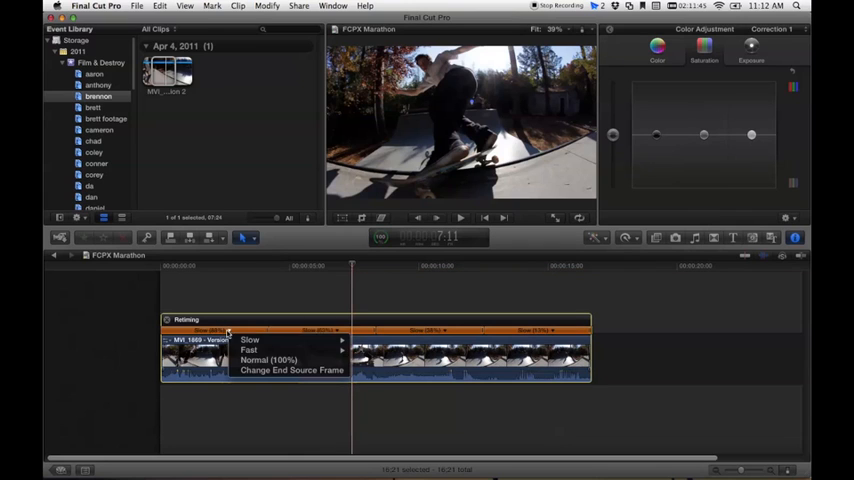
pyautogui.click(270, 360)
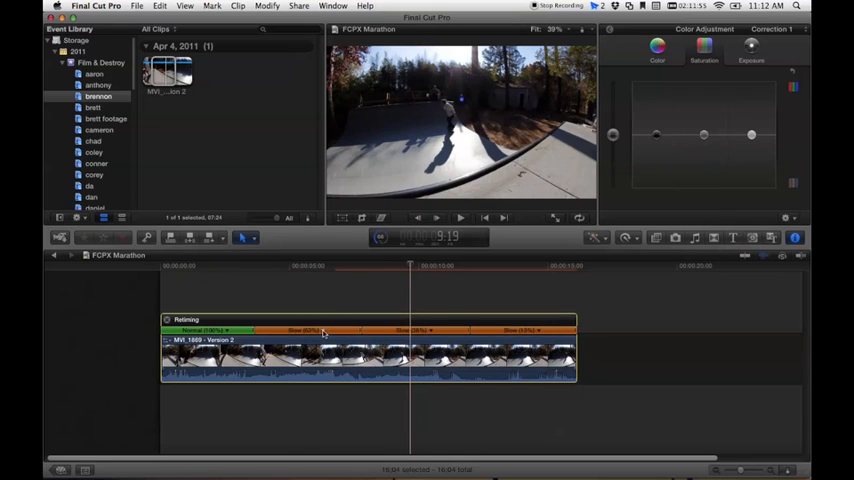
pyautogui.click(416, 330)
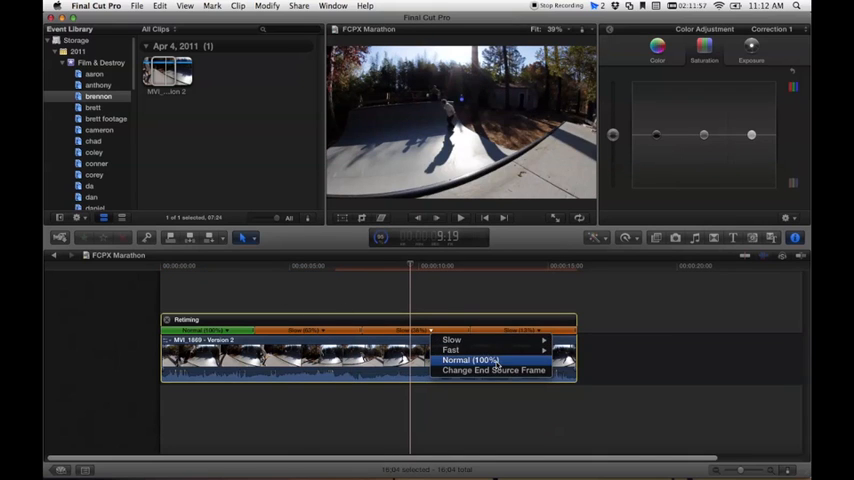
pyautogui.click(472, 360)
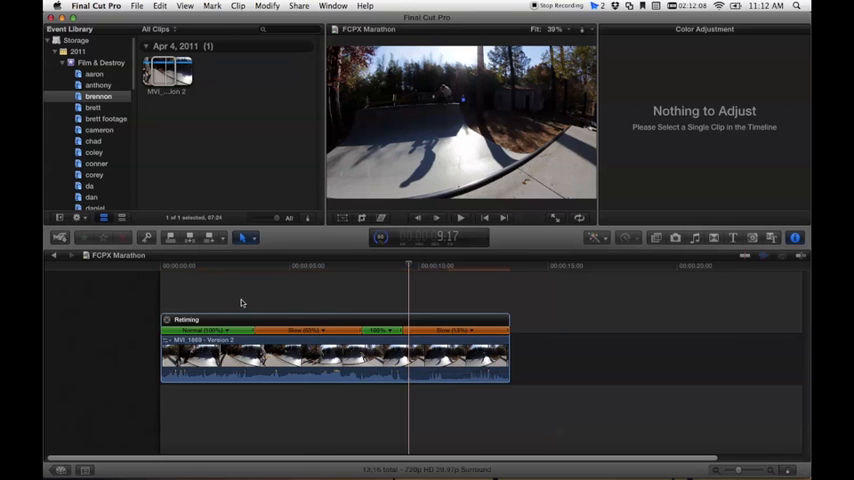
# Preview the ramped clip from its start and revise a middle section's speed.
pyautogui.click(208, 264)
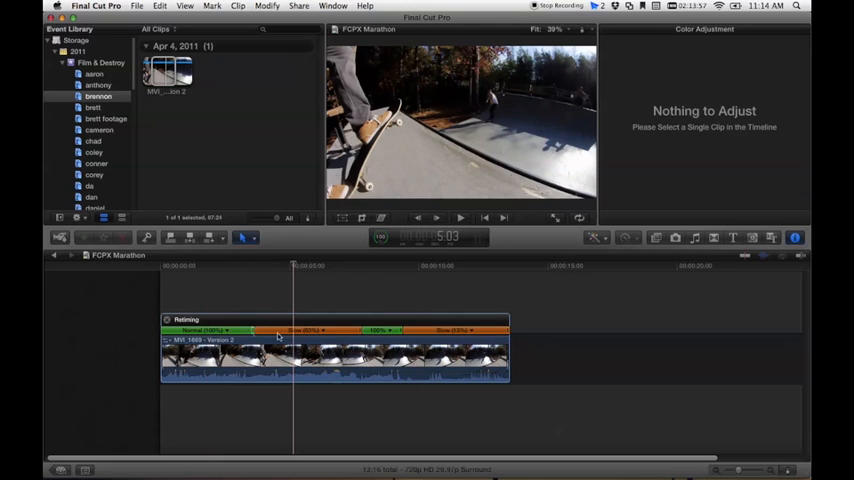
pyautogui.click(230, 330)
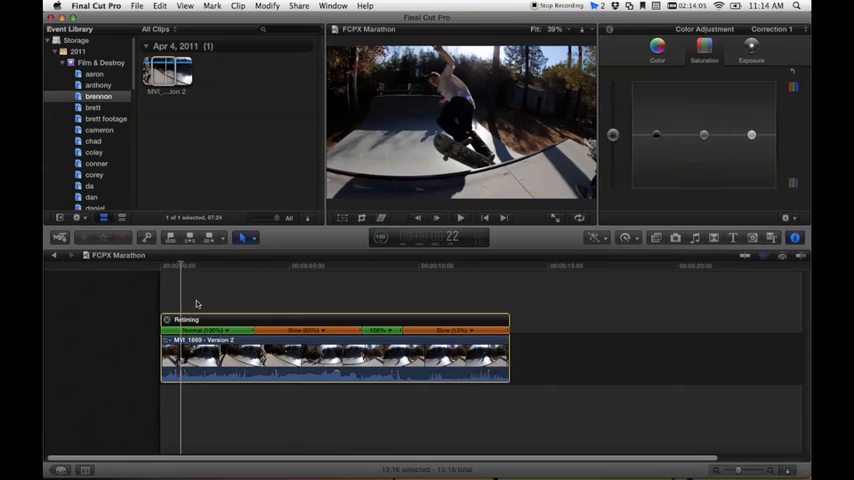
pyautogui.click(304, 266)
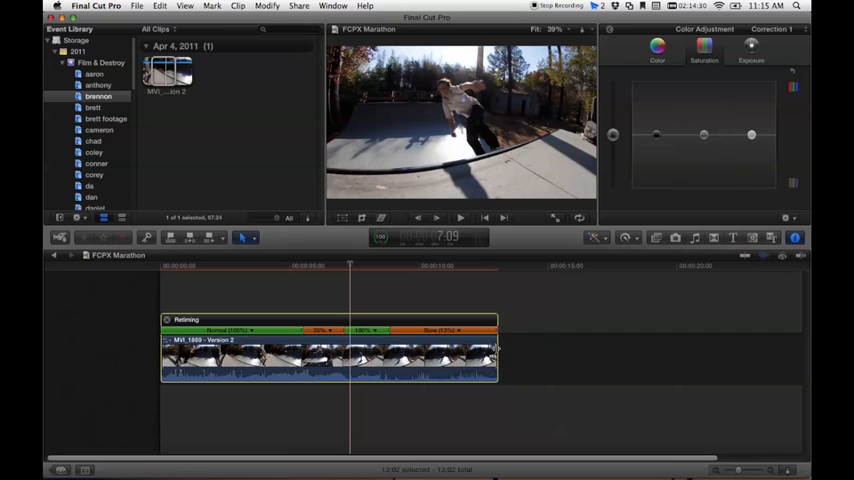
# Speed up a slowed section with its retiming handle so the clip runs shorter.
pyautogui.moveTo(492, 358); pyautogui.dragTo(384, 358)
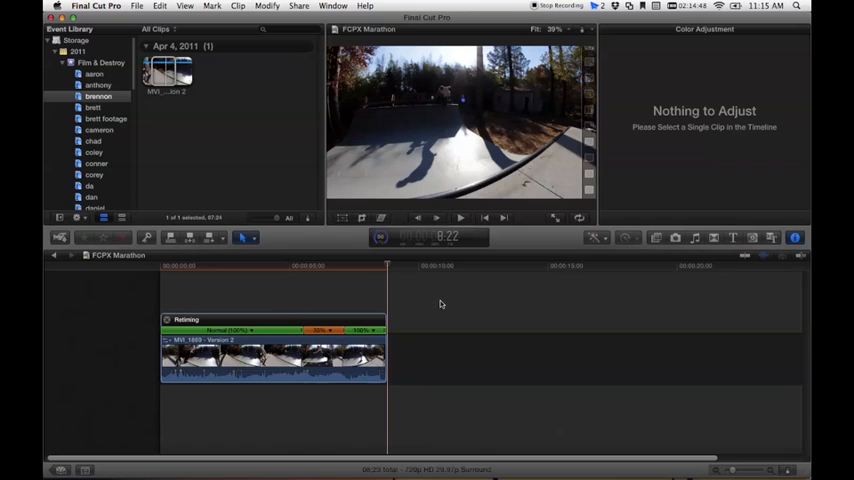
# Return the final section to Normal (100%) and preview the grind and the ramp's end.
pyautogui.click(624, 236)
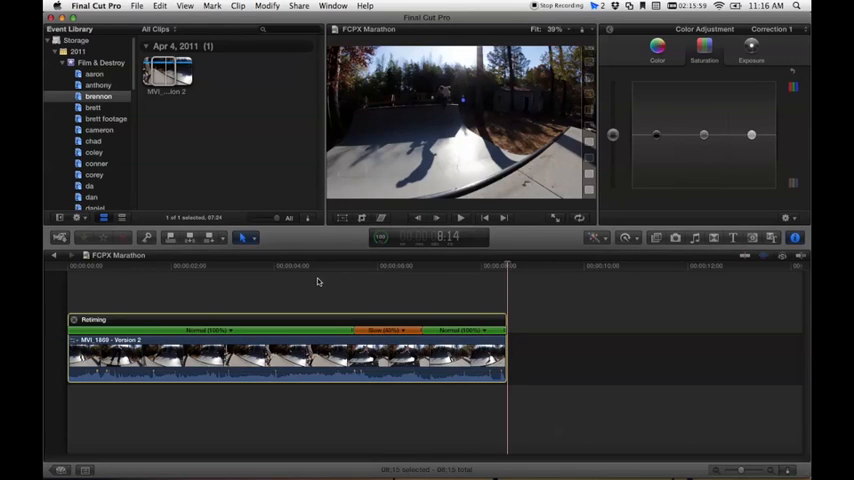
pyautogui.moveTo(346, 284)
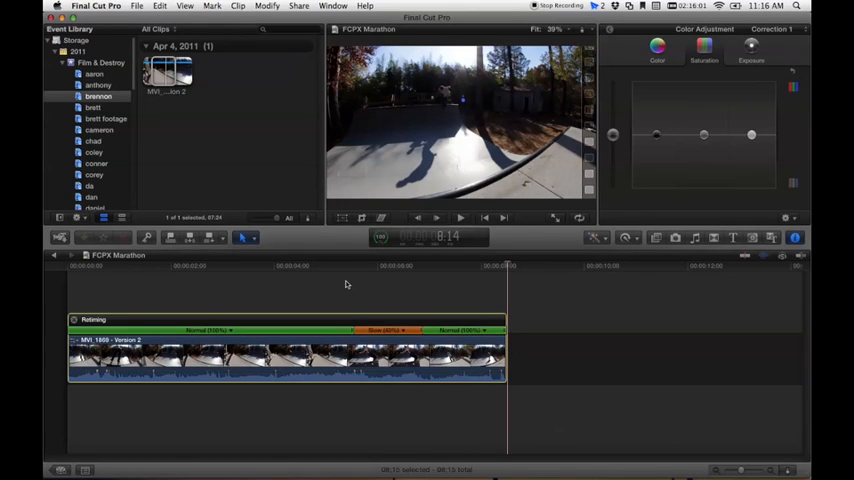
pyautogui.moveTo(384, 298)
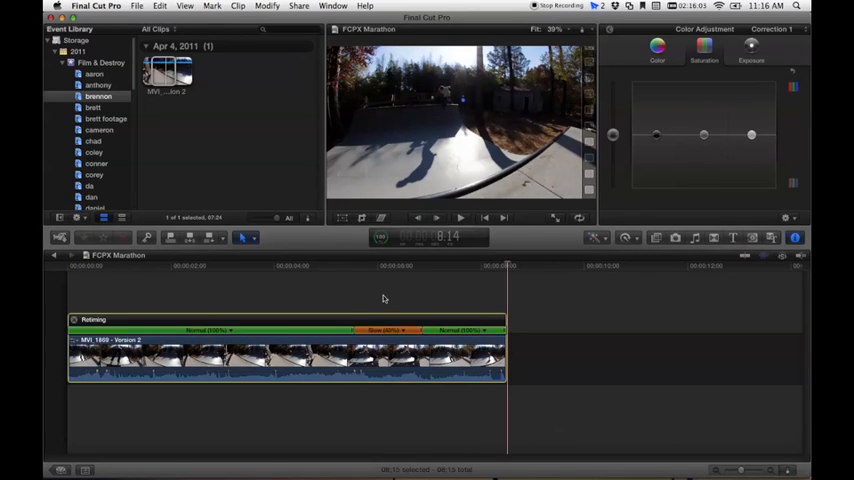
pyautogui.click(436, 266)
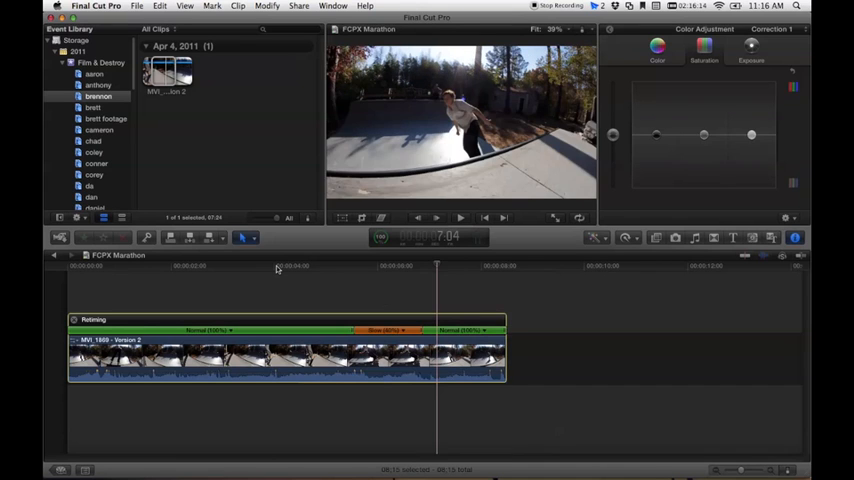
pyautogui.click(296, 266)
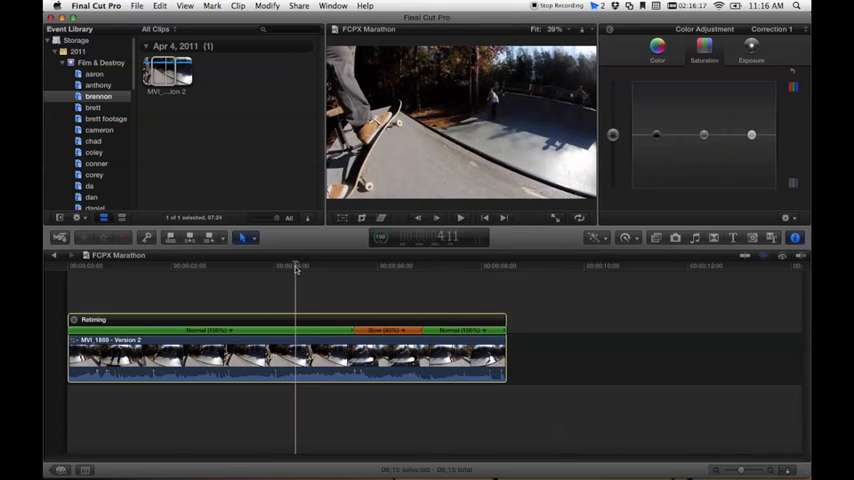